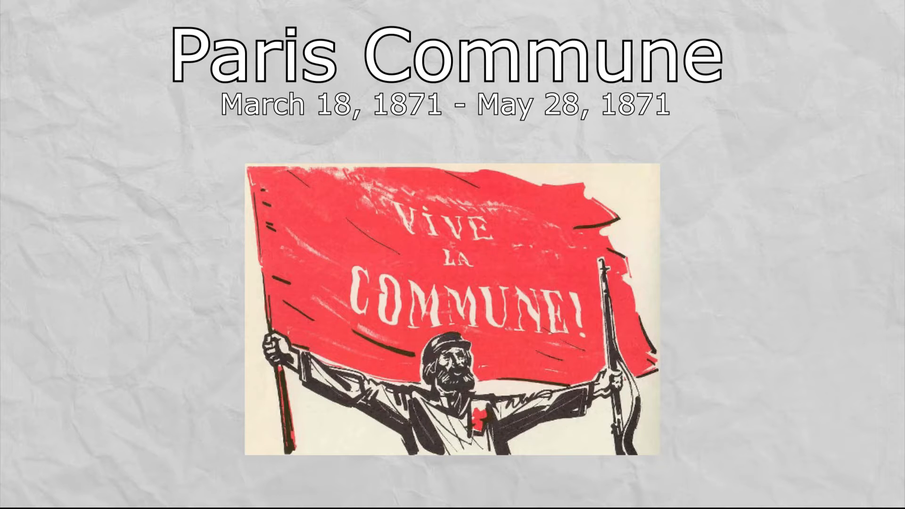
key("Right")
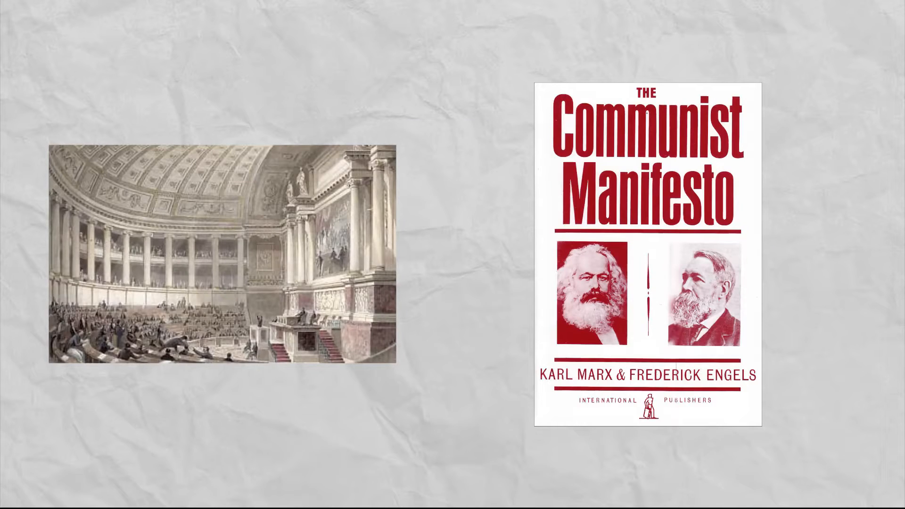